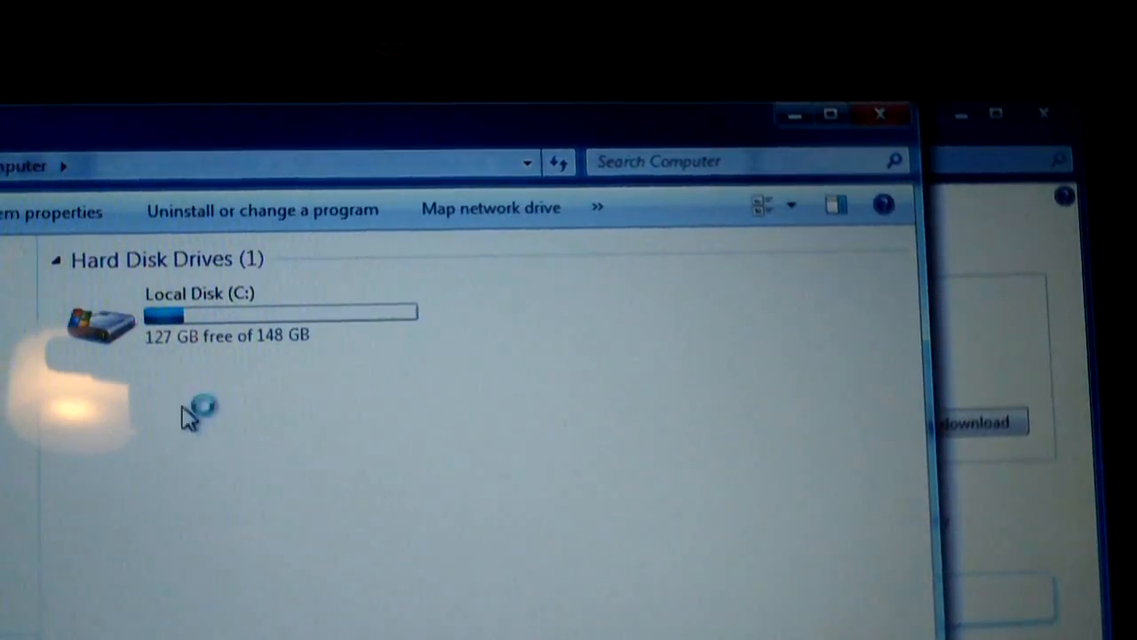
Step: Show hidden files, folders and drives on Local Disk (C:) and apply the setting
left_click(226, 316)
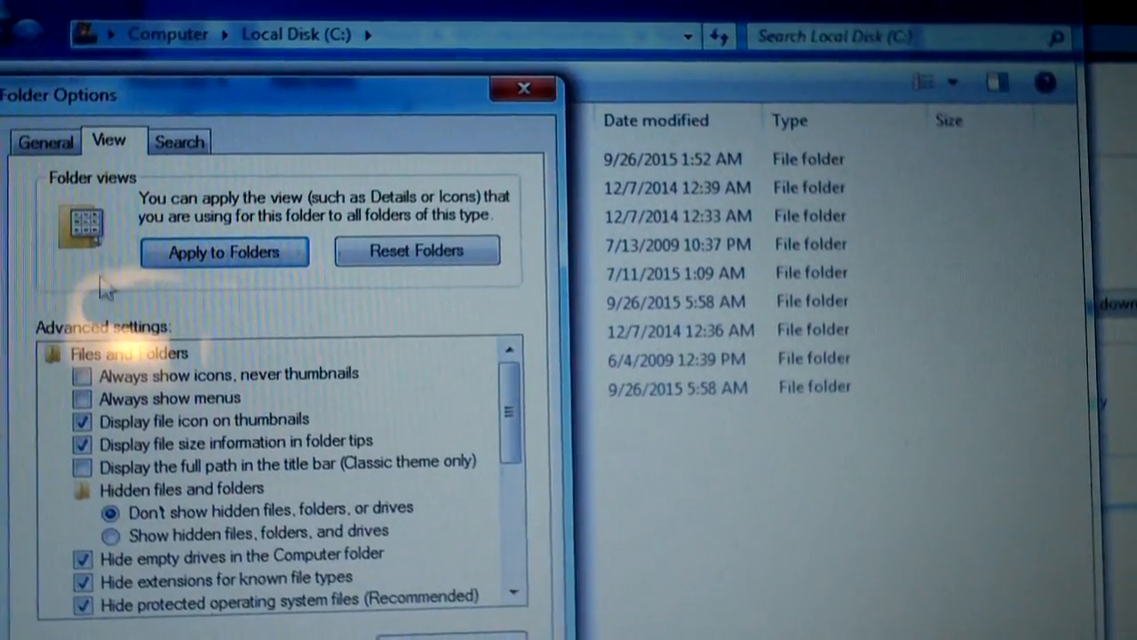
left_click(113, 556)
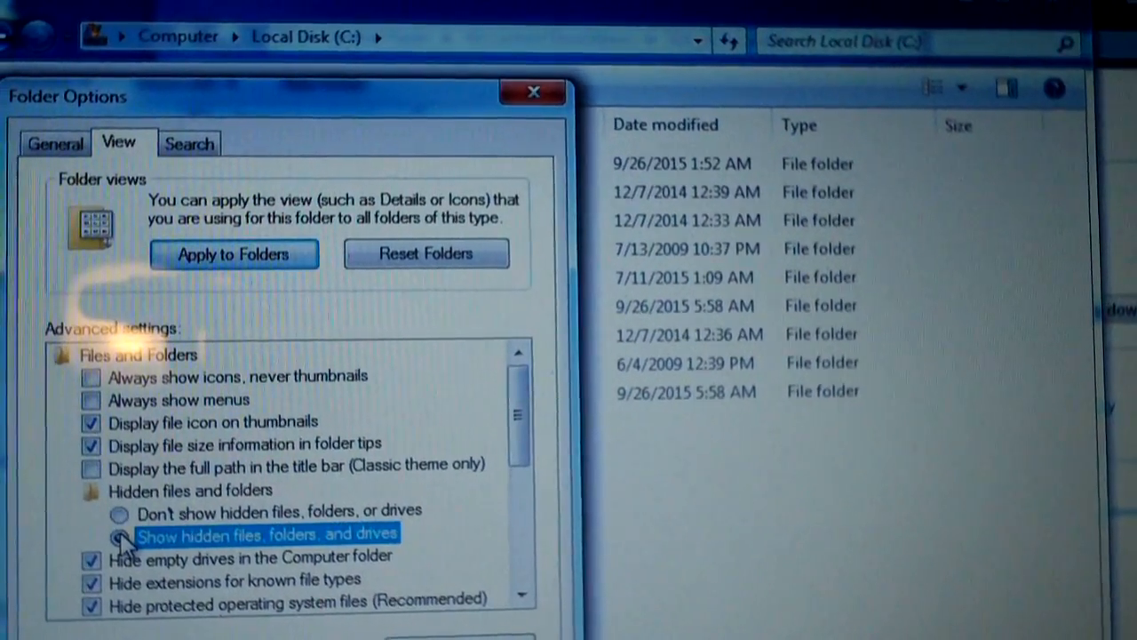
left_click(124, 531)
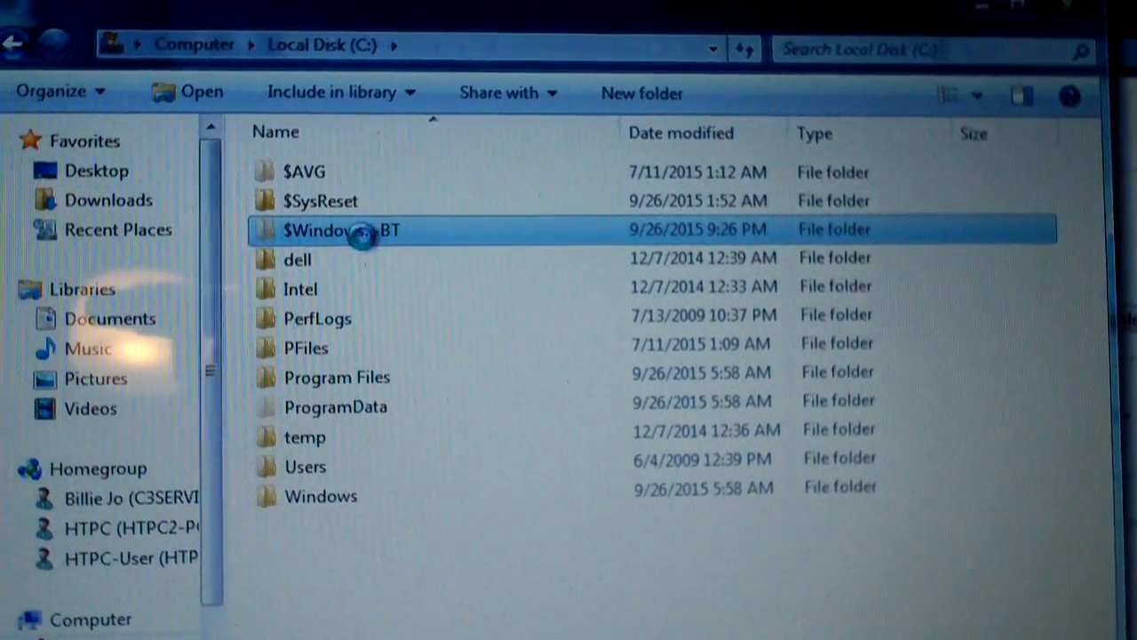
Step: View the Properties of the hidden $Windows.~BT folder
right_click(342, 230)
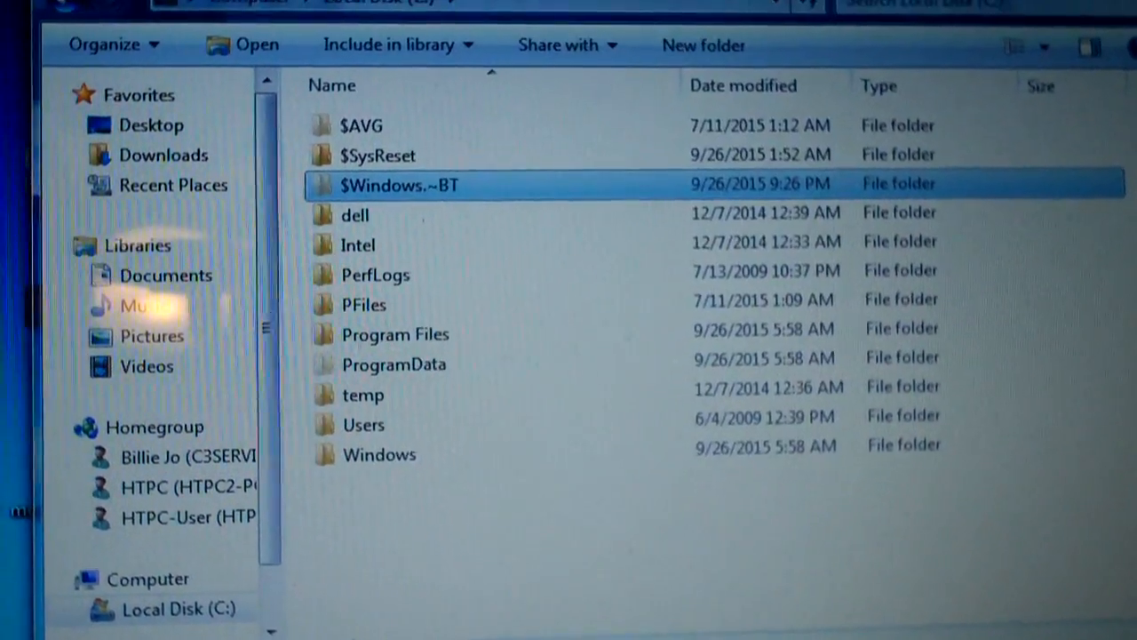
left_click(400, 185)
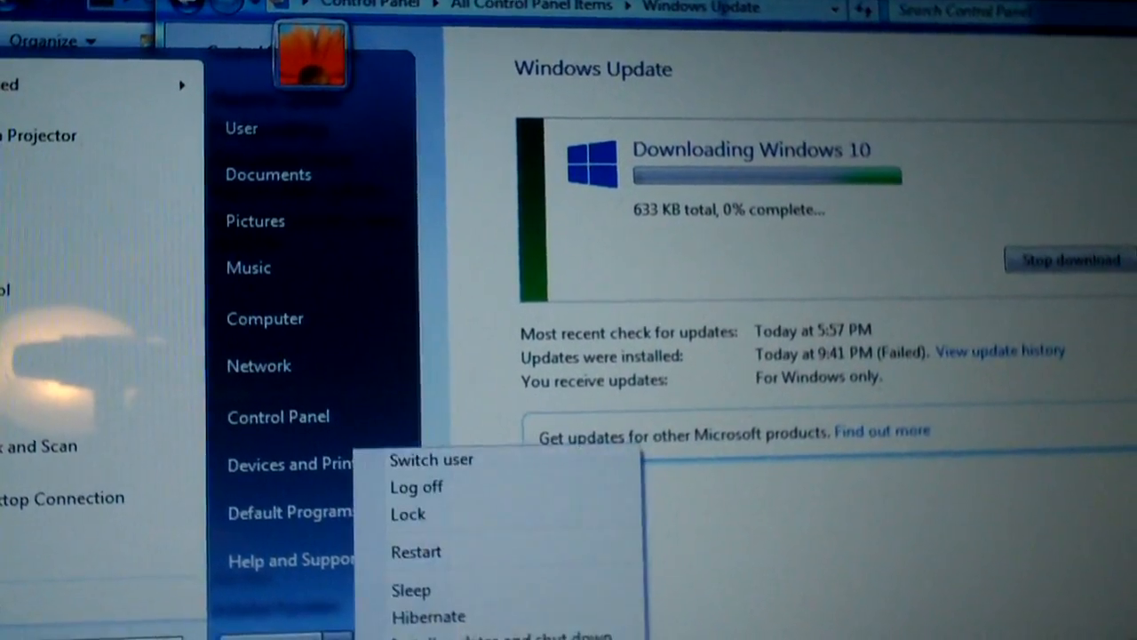
mouse_move(429, 550)
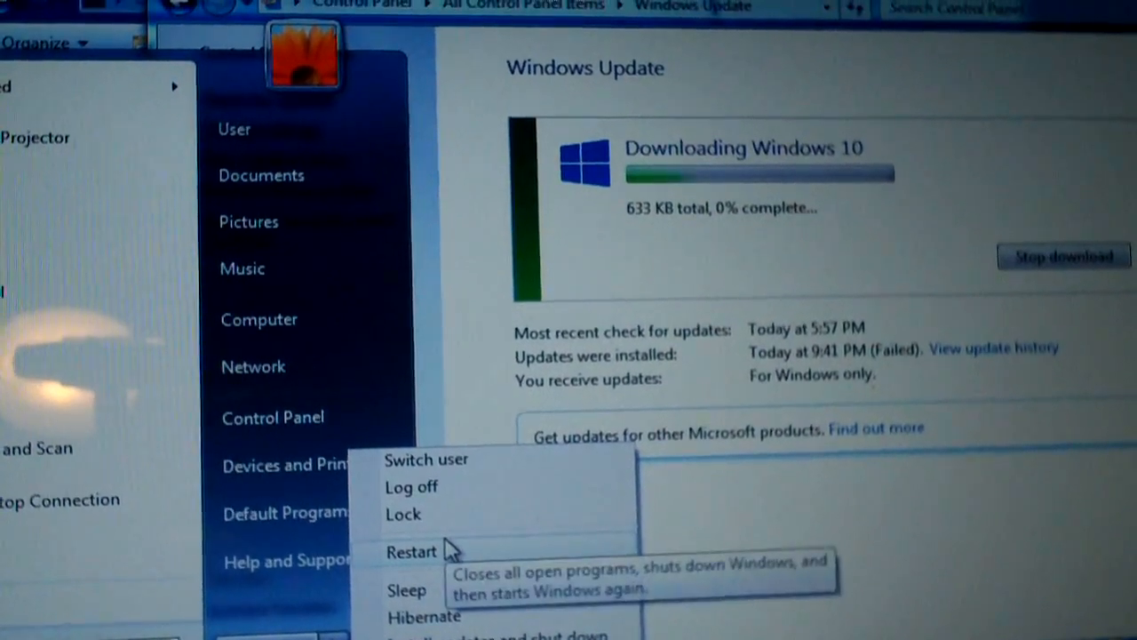